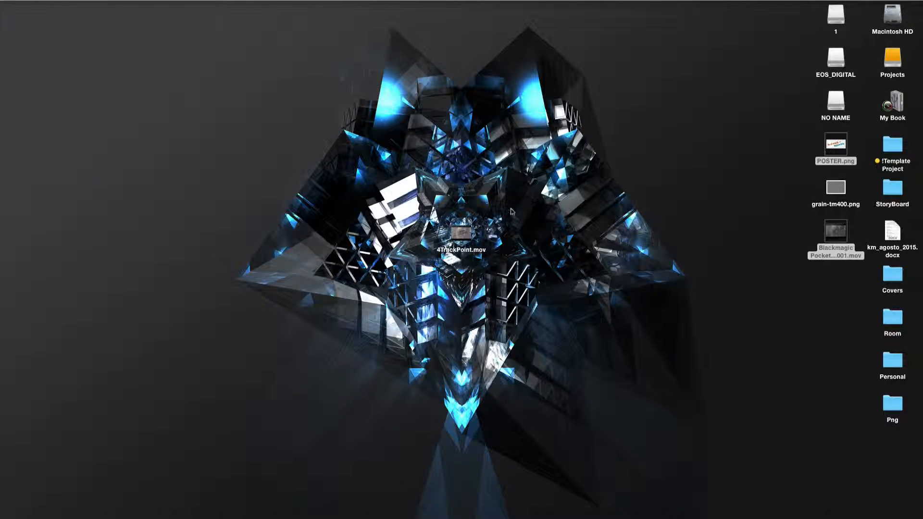
Launch Blender from Finder into its default empty scene
double_click(463, 245)
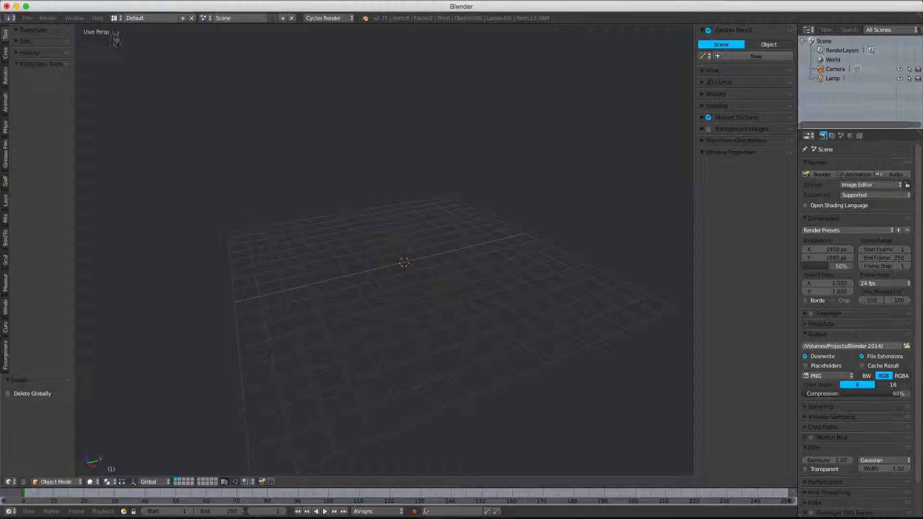
Switch the screen layout to the Motion Tracking workspace
left_click(112, 17)
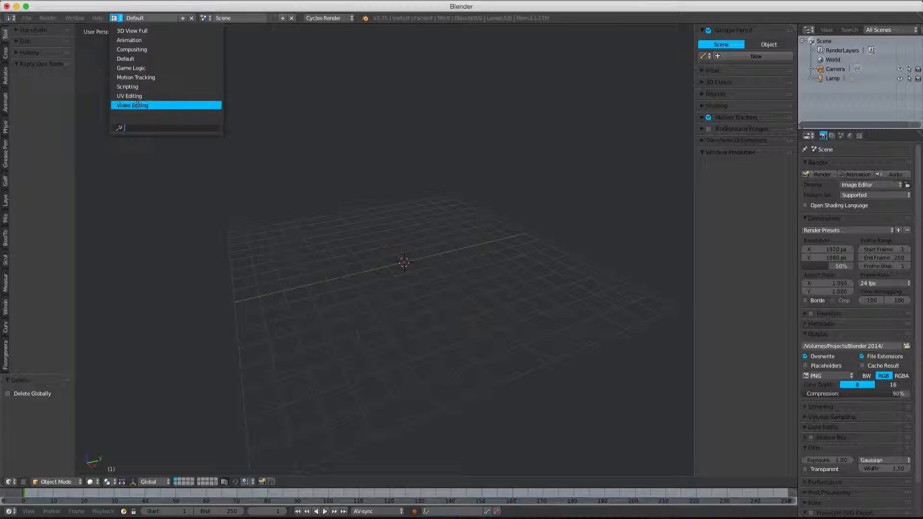
left_click(135, 77)
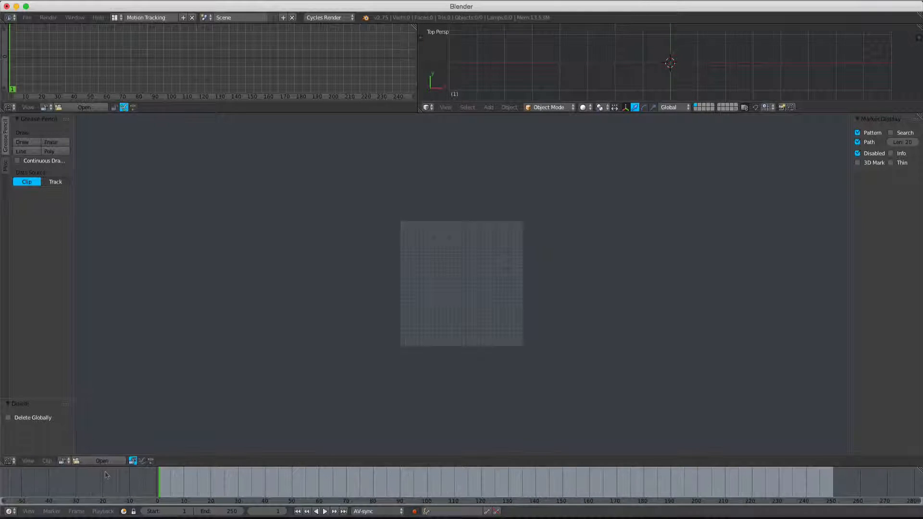
Load the Blackmagic brick-wall .mov from the Desktop into the clip editor
left_click(85, 461)
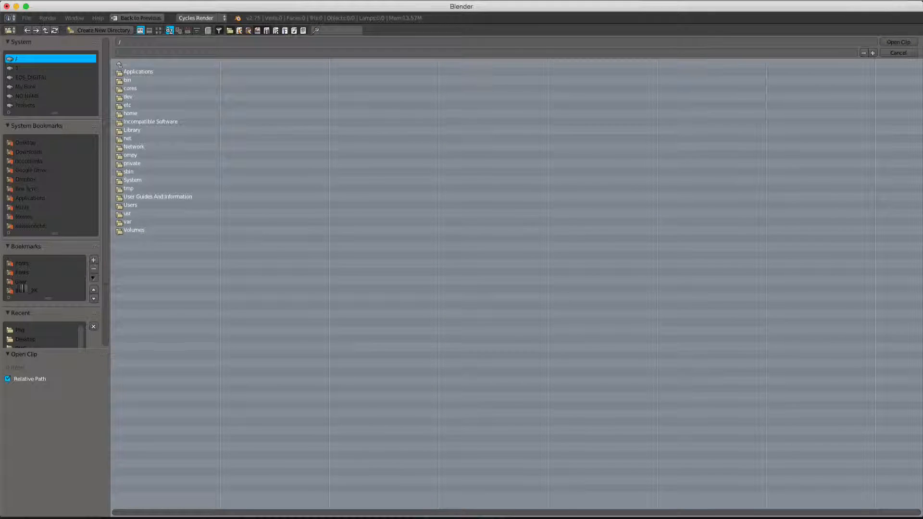
left_click(20, 329)
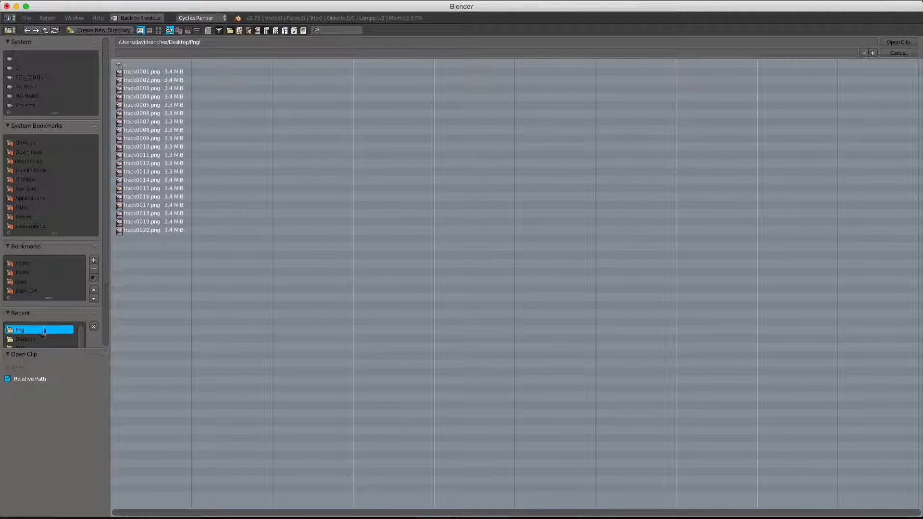
left_click(25, 339)
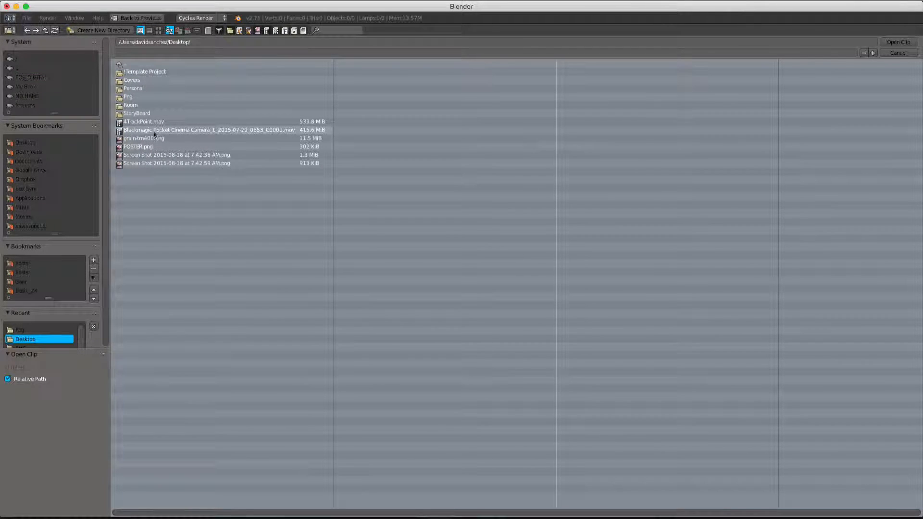
left_click(208, 130)
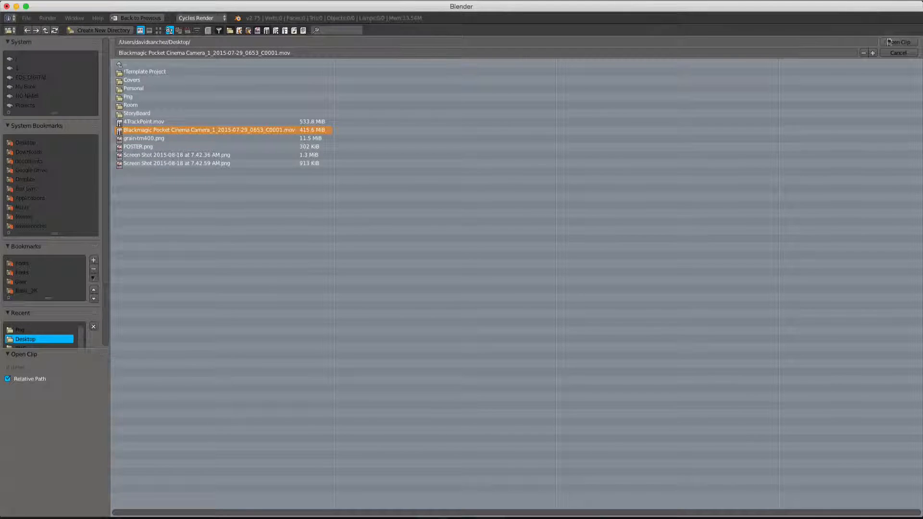
left_click(899, 41)
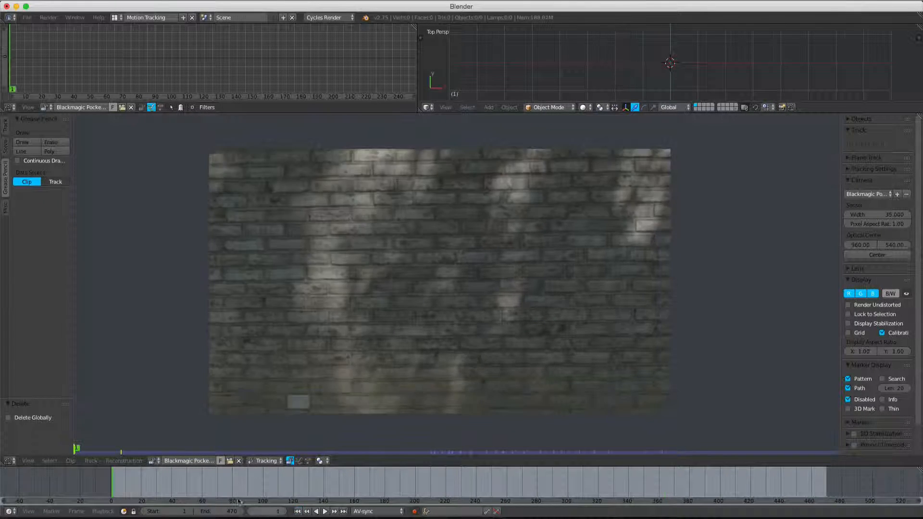
Prefetch the clip's frames into memory and set the scene frame range to match
left_click(6, 139)
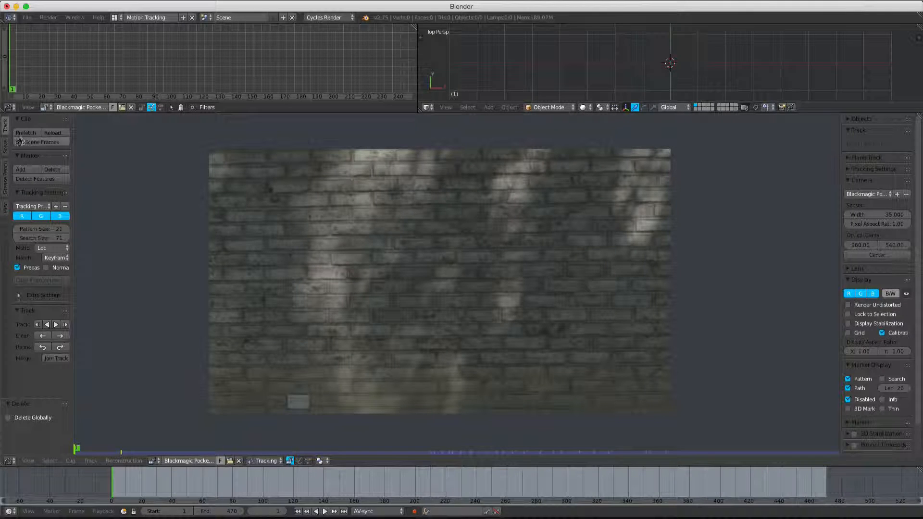
mouse_move(25, 133)
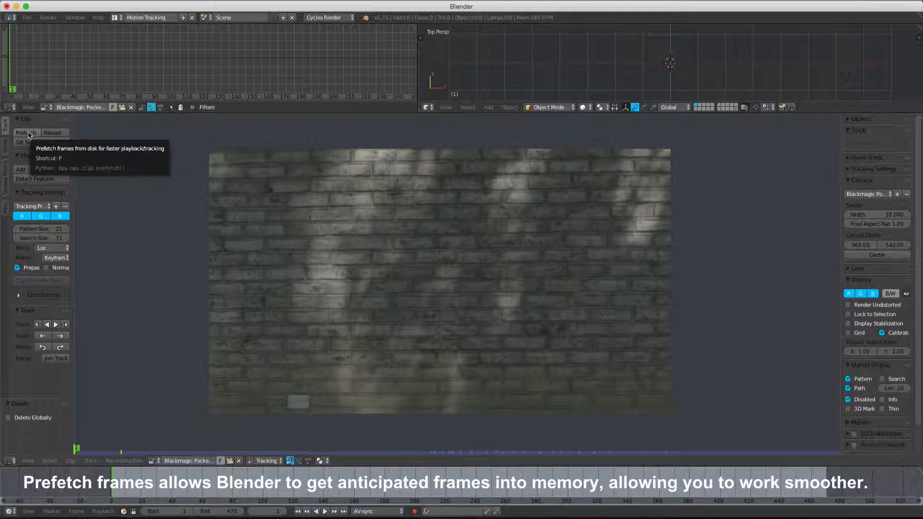
left_click(26, 132)
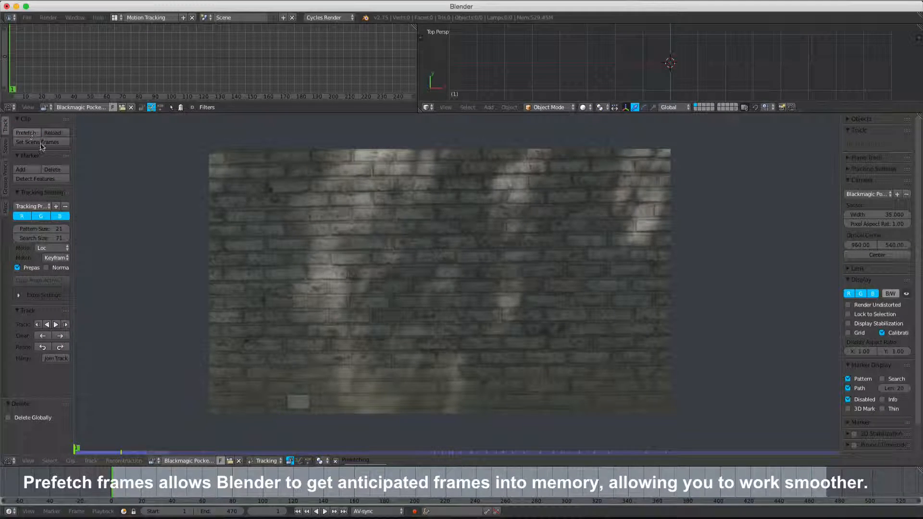
left_click(25, 133)
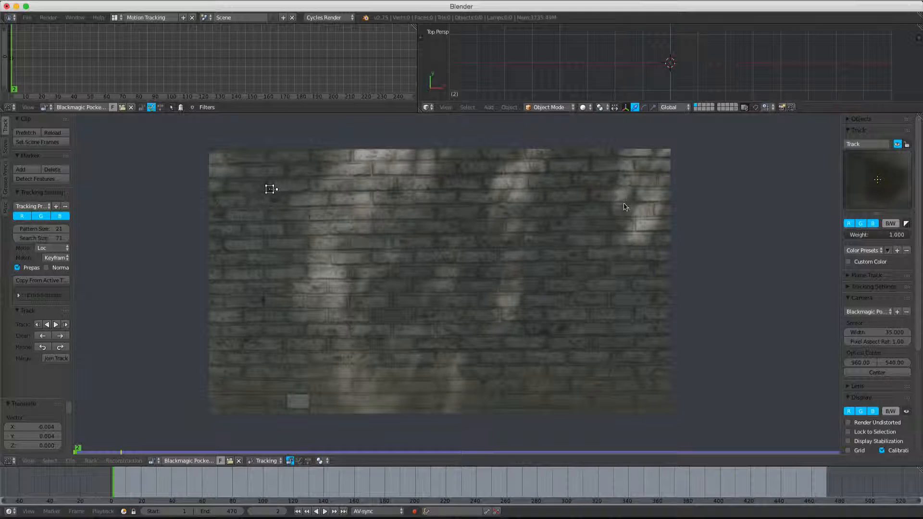
mouse_move(597, 210)
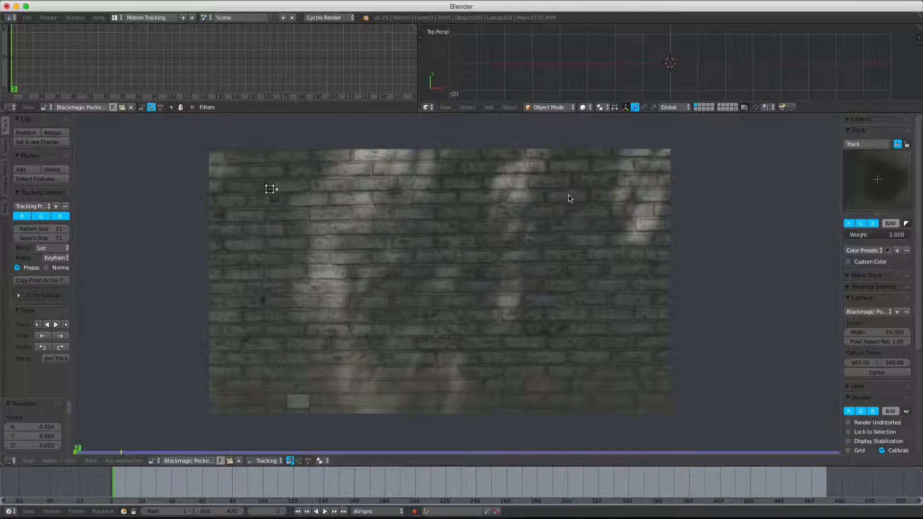
Add a tracking marker on a brick feature near the wall's top-right
left_click(626, 178)
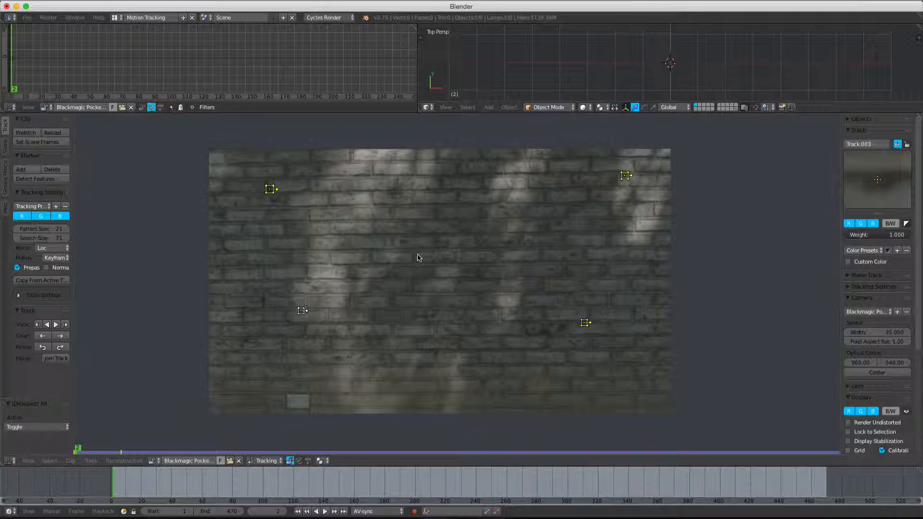
mouse_move(117, 295)
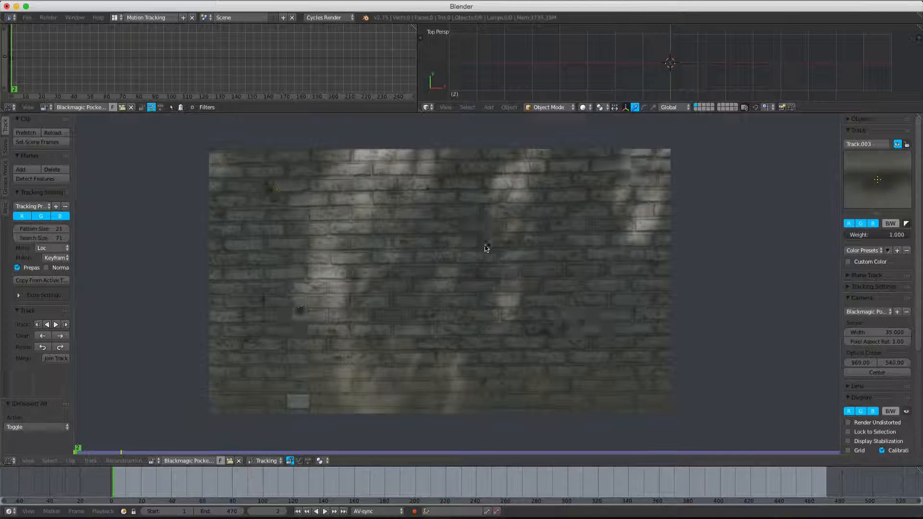
Select all four markers and track them forward through the clip
left_click(34, 179)
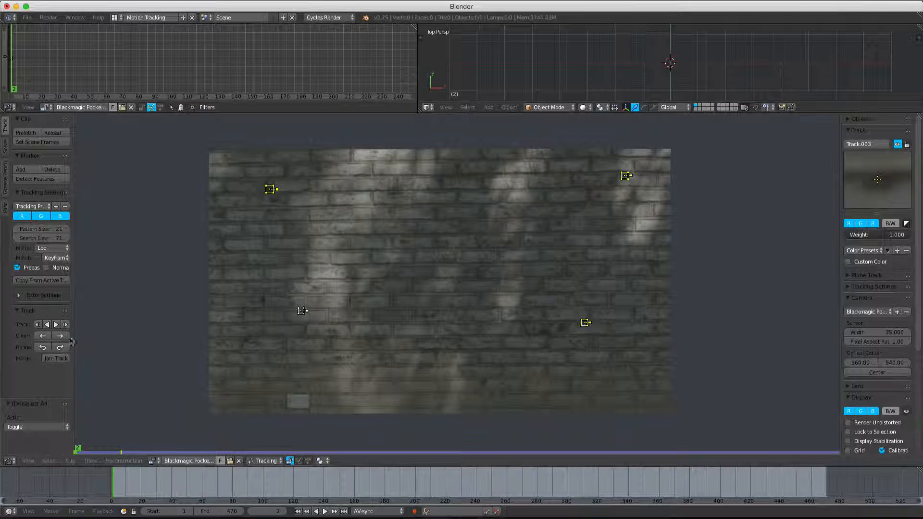
mouse_move(56, 325)
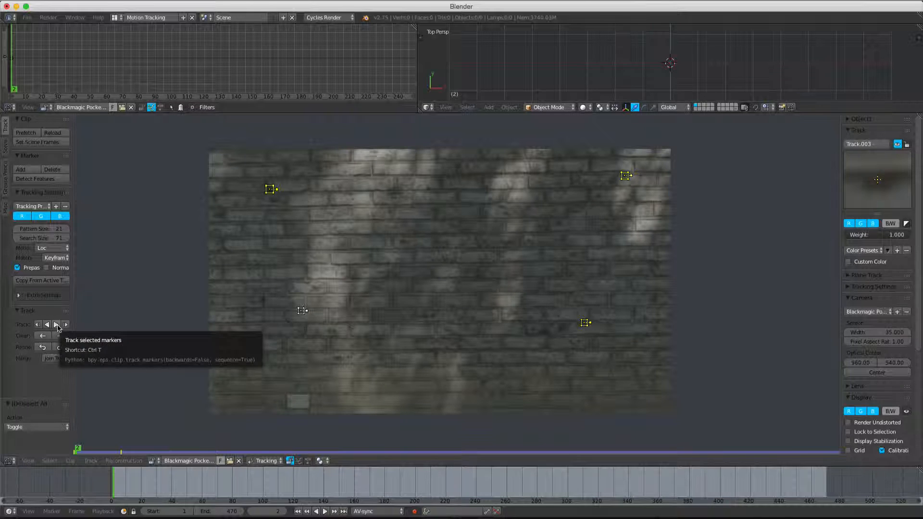
left_click(57, 324)
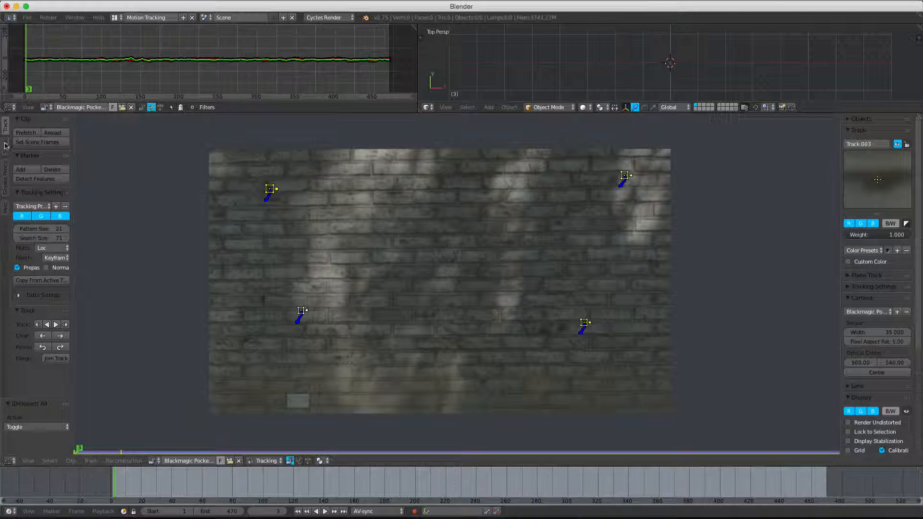
Create a plane track from the four markers in the Solve panel, leaving its image unassigned
left_click(6, 136)
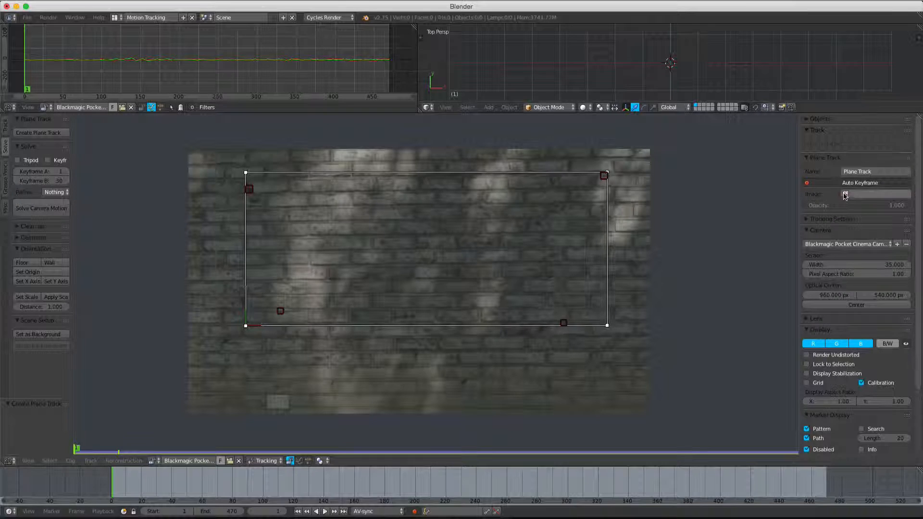
left_click(846, 194)
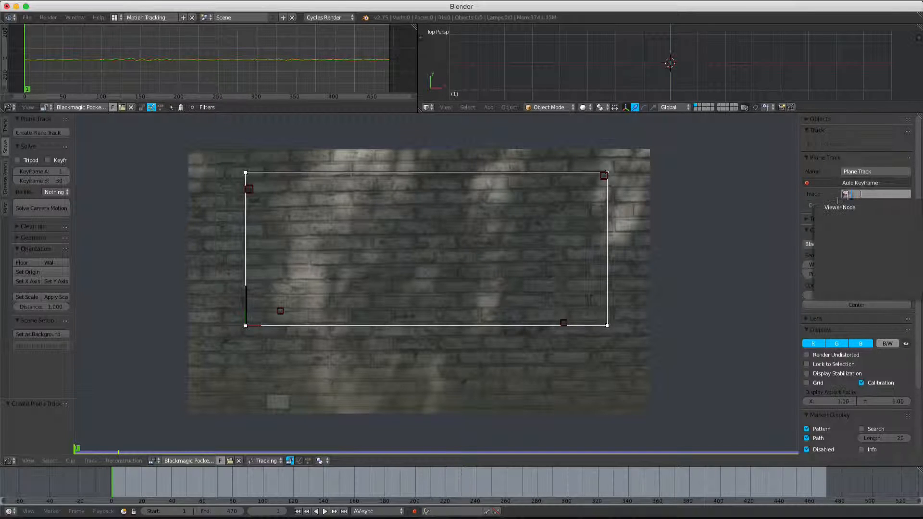
left_click(874, 195)
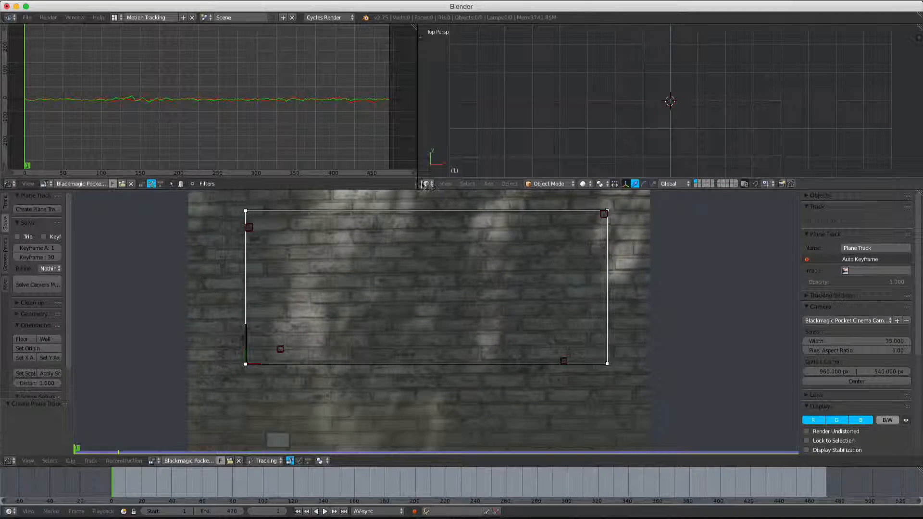
Turn the top-right view into an Image Editor and load POSTER.png from the Desktop
left_click(427, 182)
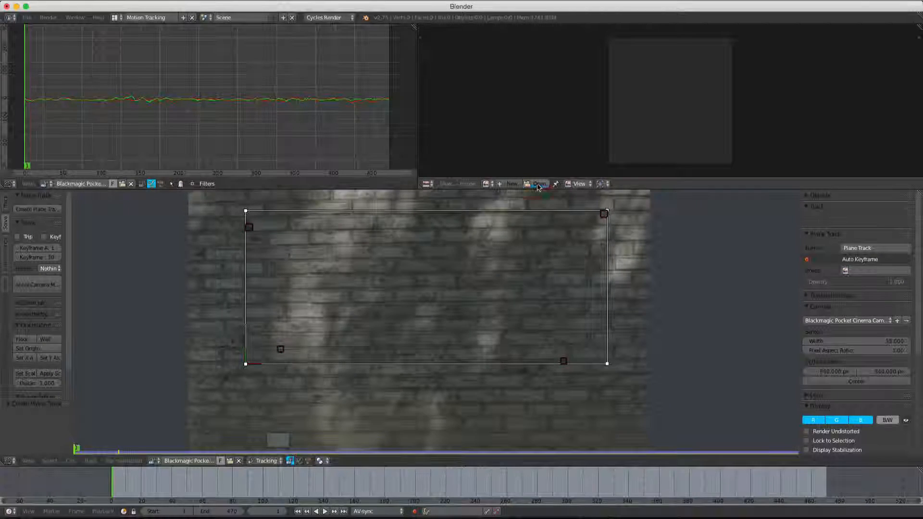
left_click(539, 184)
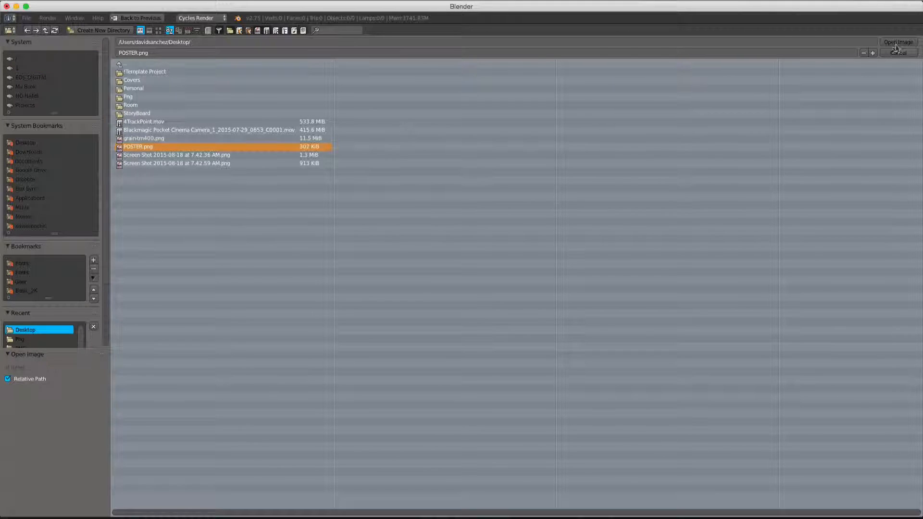
left_click(897, 41)
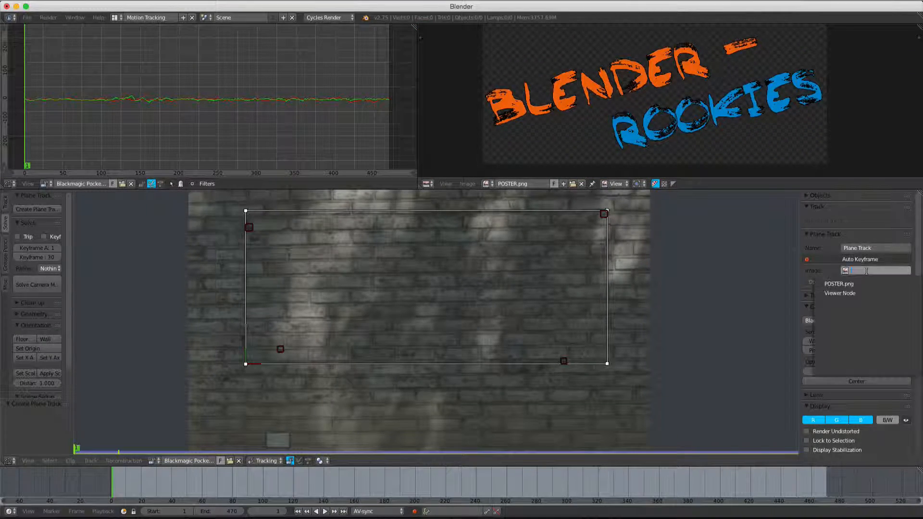
Assign POSTER.png as the plane track image and play back to check the graffiti
left_click(839, 284)
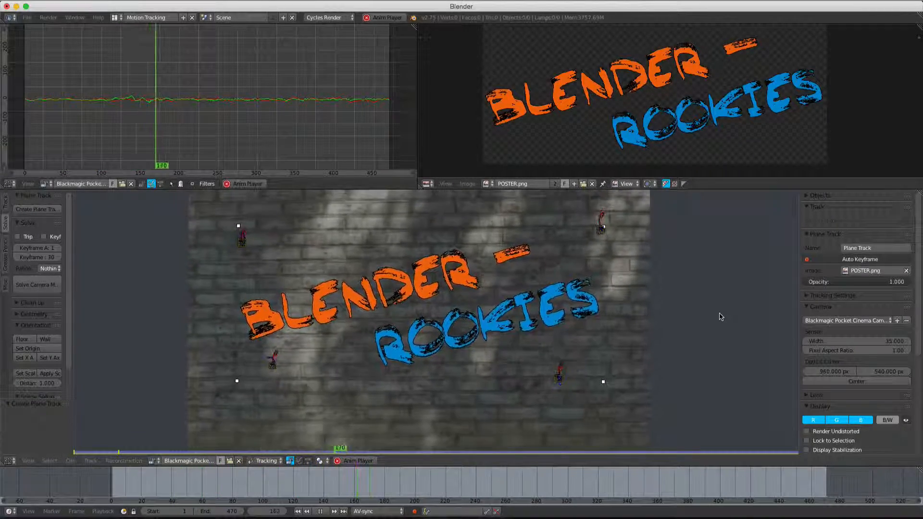
left_click(324, 511)
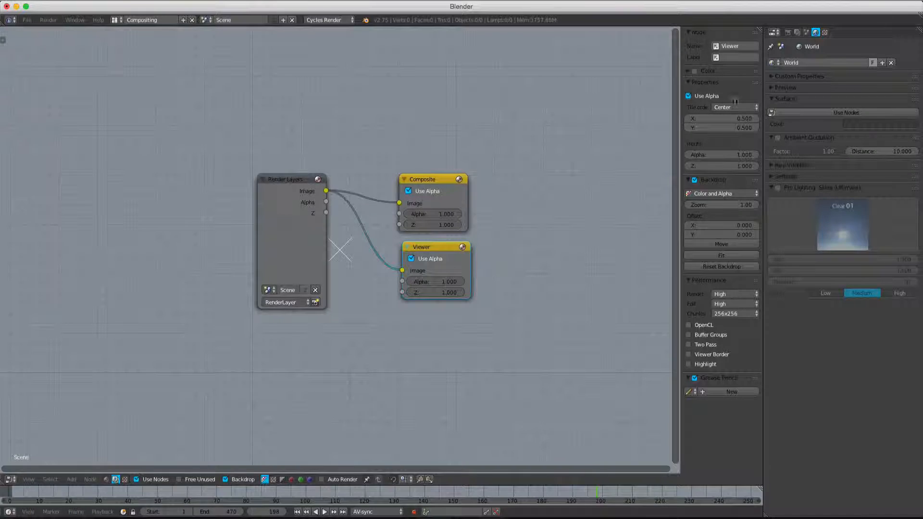
Add a Movie Clip node with the Blackmagic footage and wire its Image output to the Viewer
left_click(787, 32)
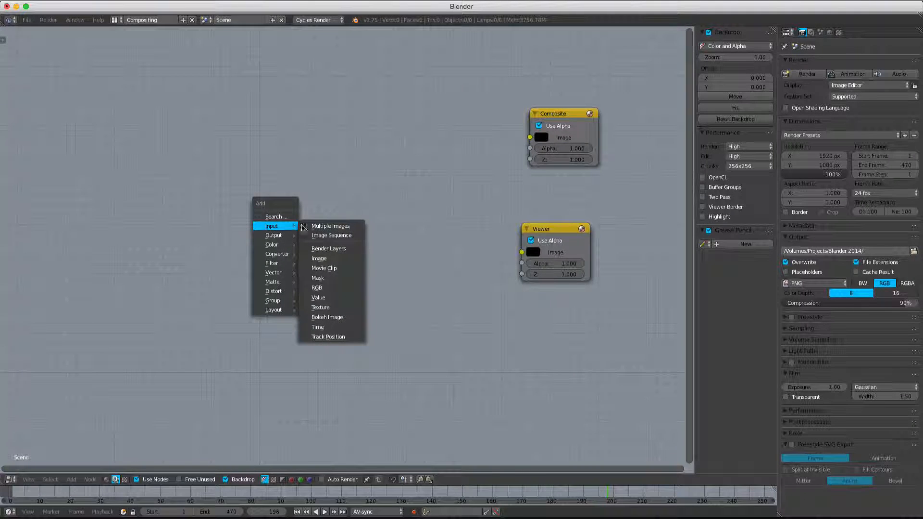
mouse_move(323, 268)
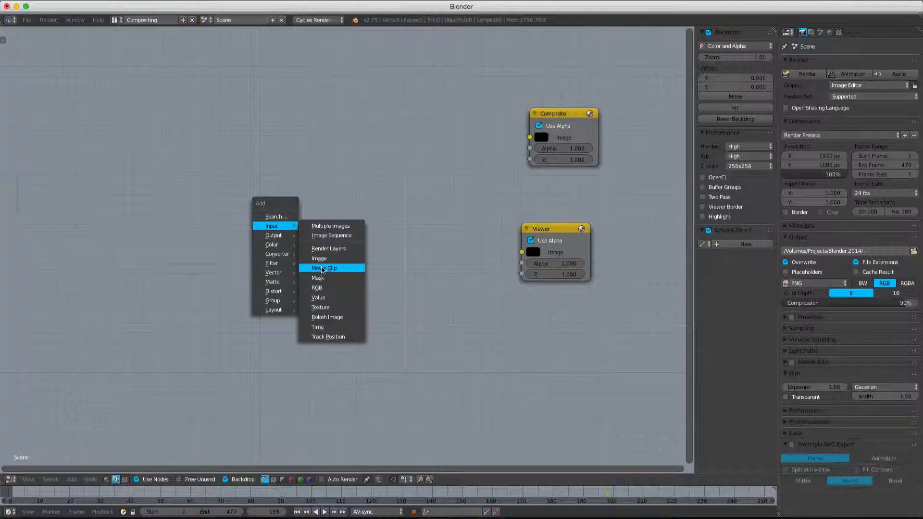
left_click(324, 269)
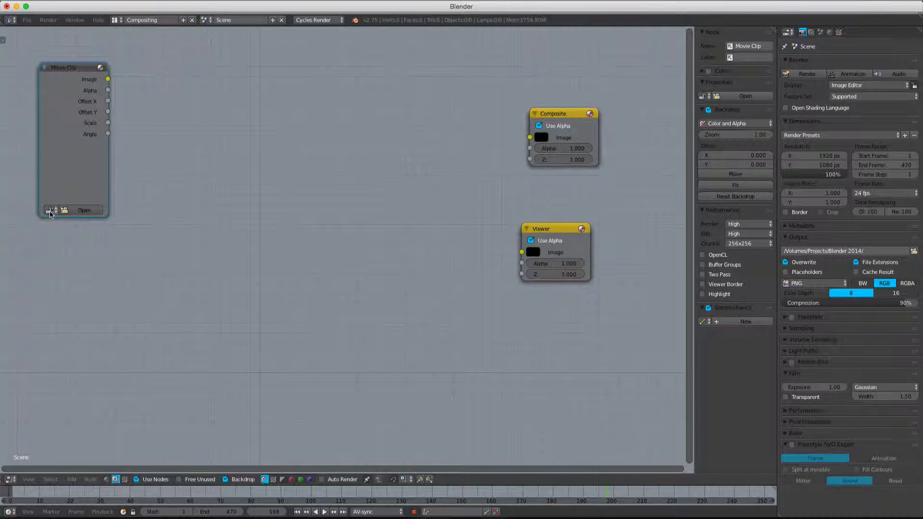
left_click(50, 211)
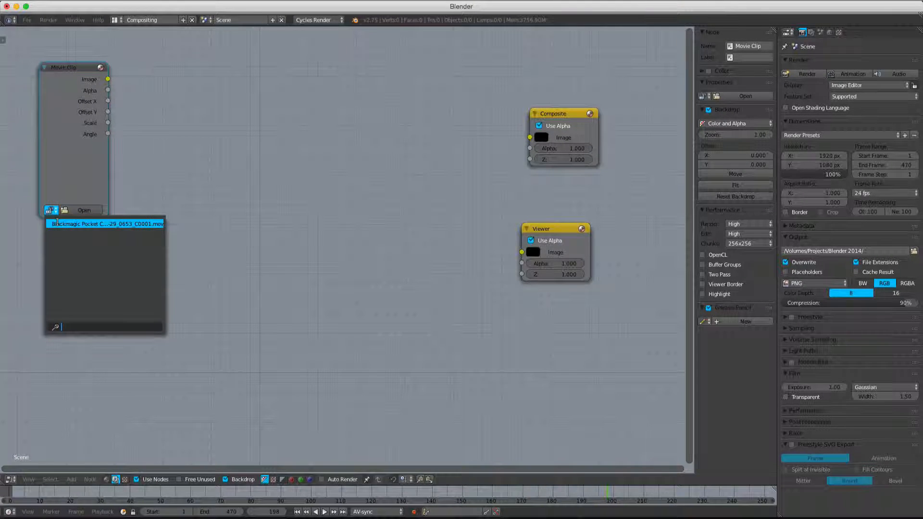
left_click(105, 224)
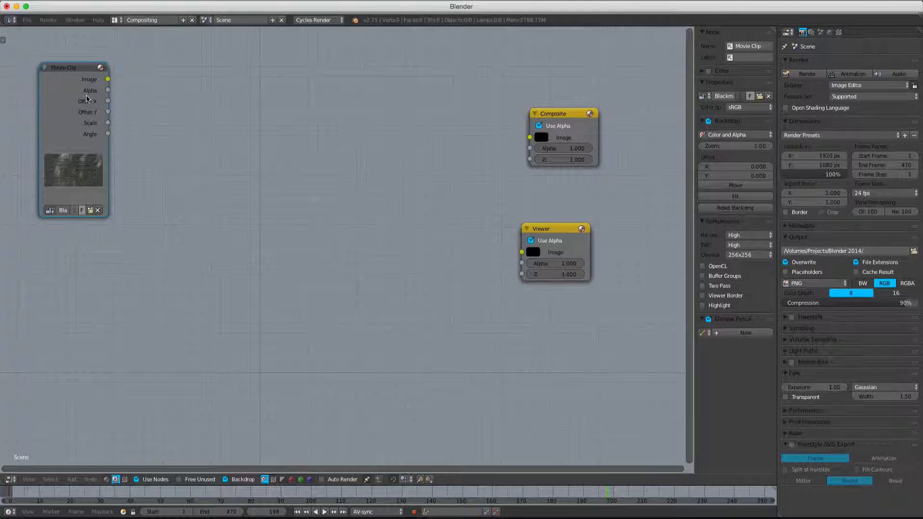
left_click_drag(108, 79, 521, 252)
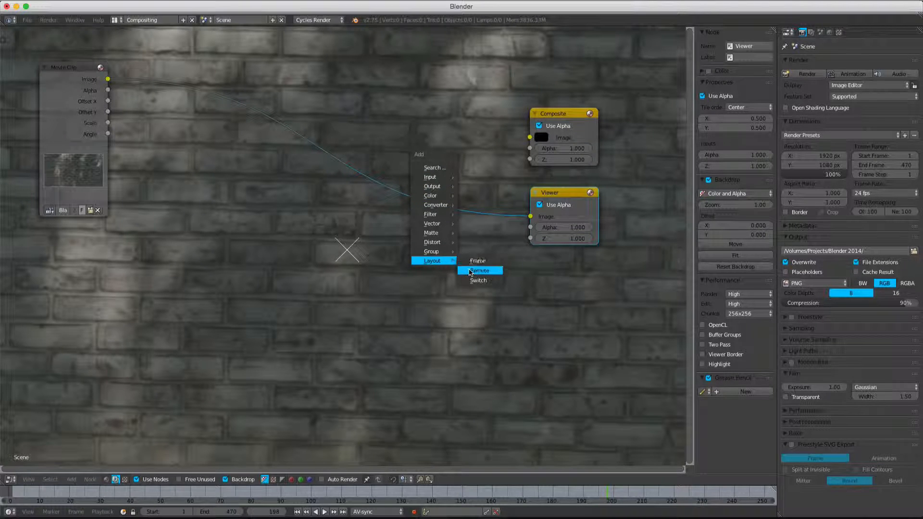
Insert a Reroute on the clip link so it feeds both Composite and Viewer
left_click(479, 270)
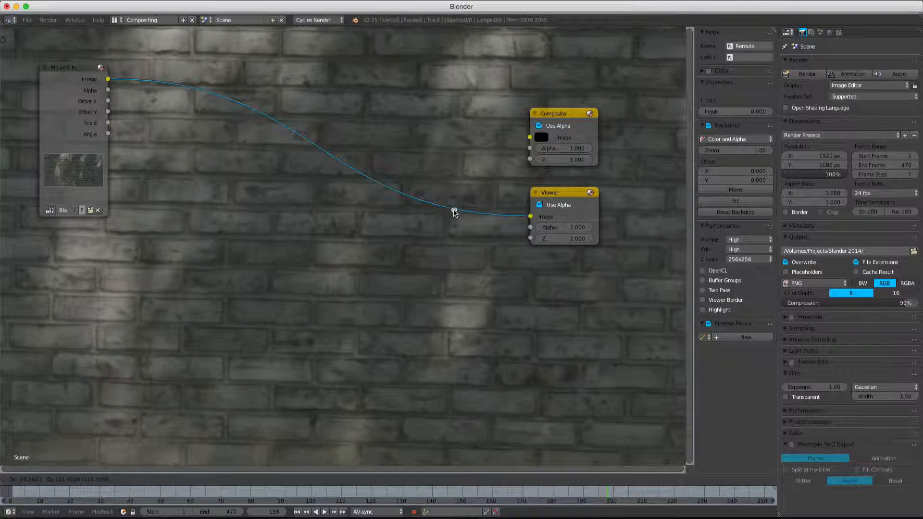
left_click_drag(453, 211, 530, 138)
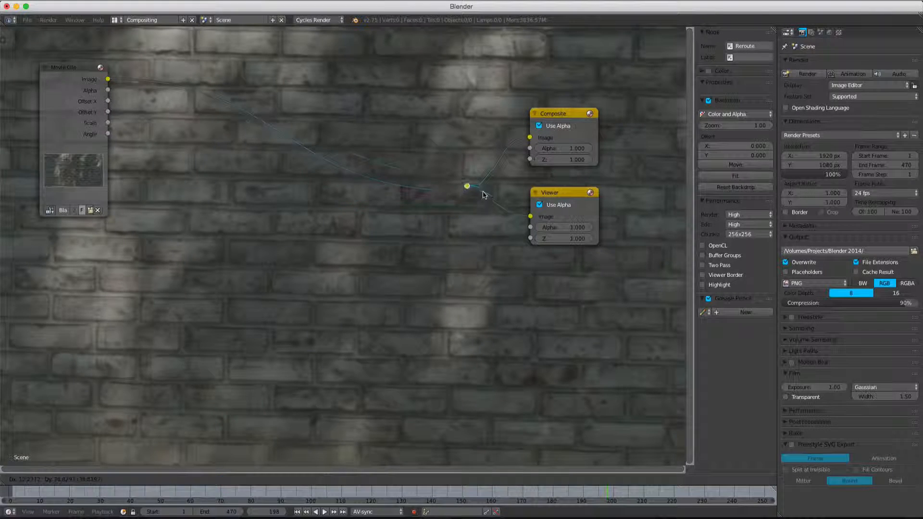
left_click_drag(468, 186, 502, 180)
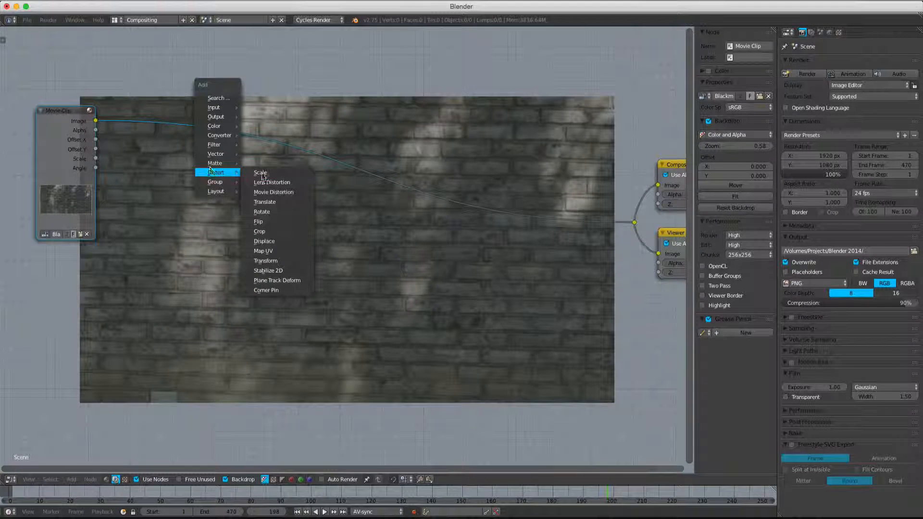
Insert a collapsed Scale node set to Render Size between the Movie Clip and the reroute
left_click(261, 173)
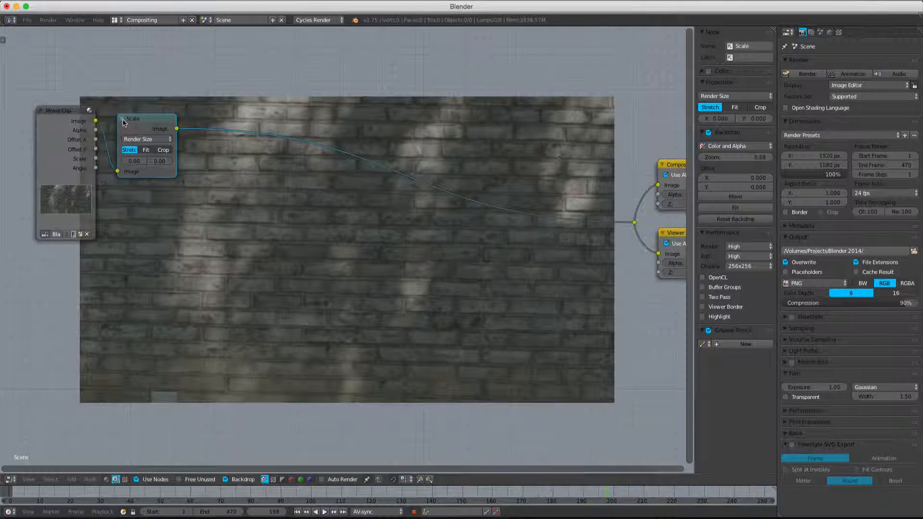
left_click(123, 118)
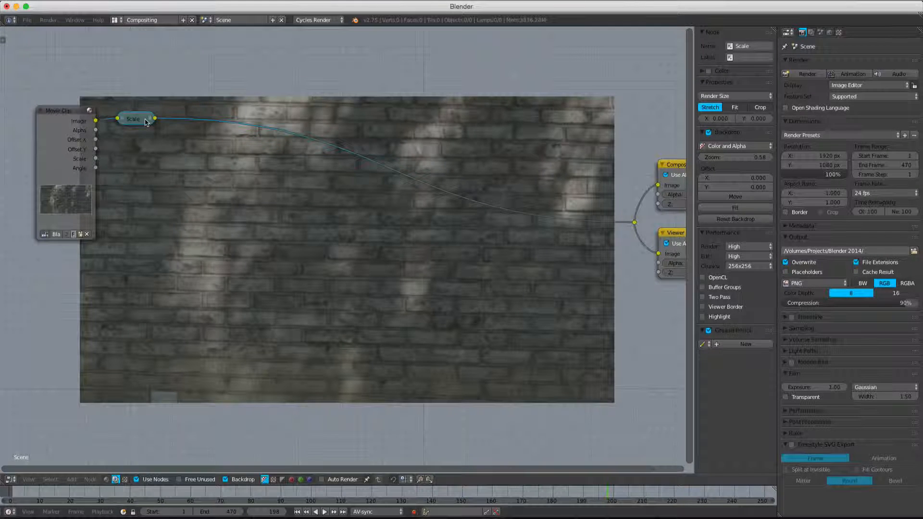
left_click_drag(133, 119, 151, 132)
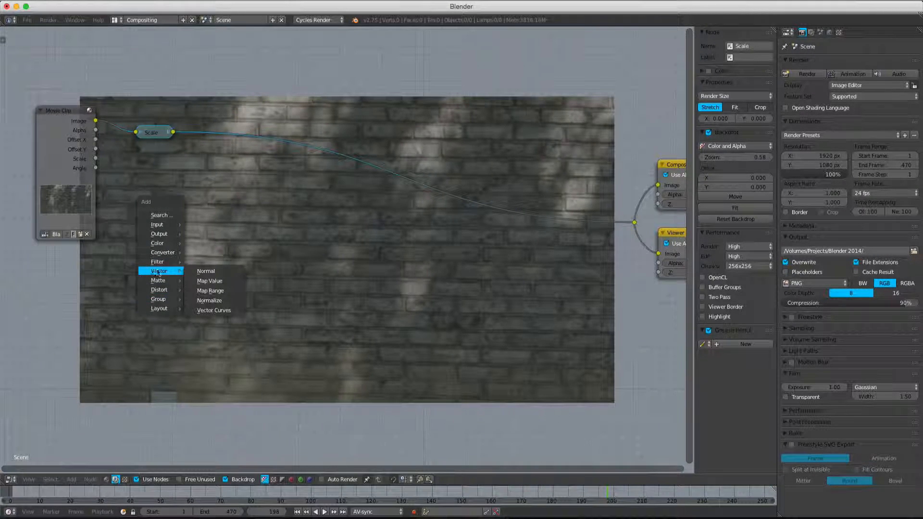
mouse_move(157, 224)
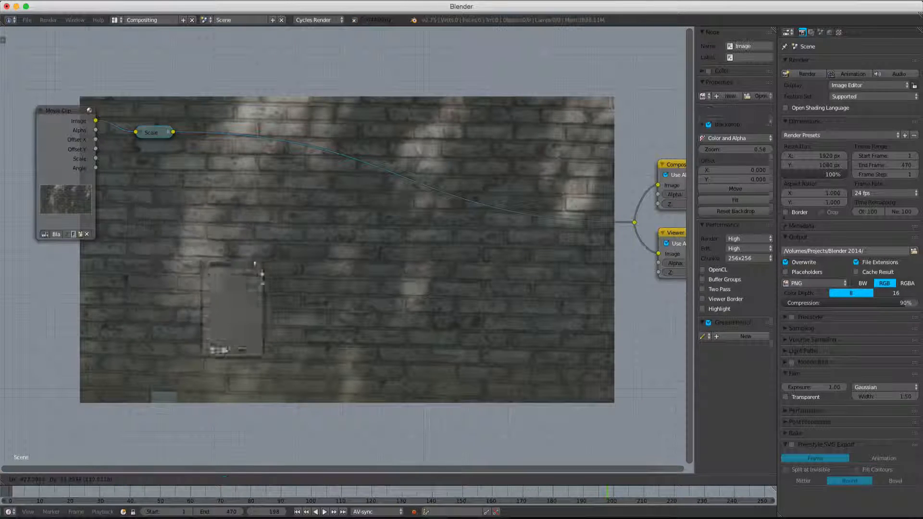
Load POSTER.png in an Image node and multiply it over the footage at Fac 0.75
left_click(46, 344)
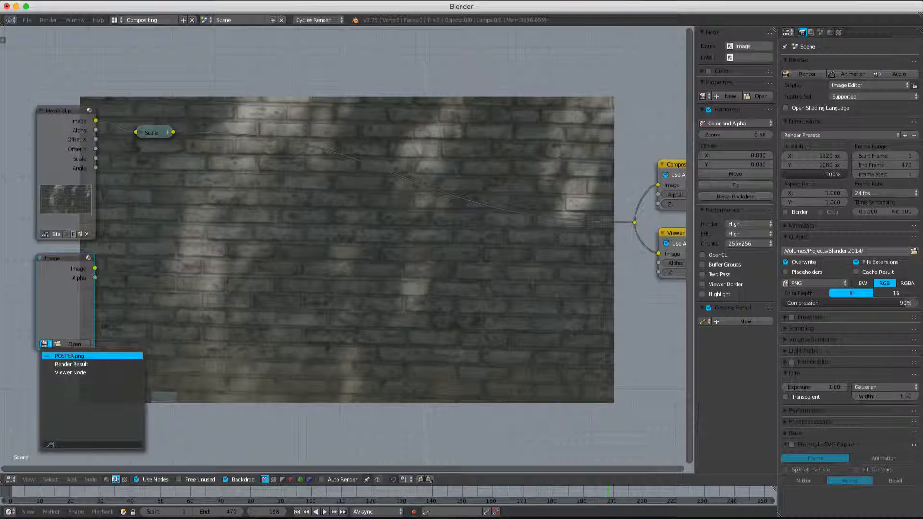
left_click(70, 355)
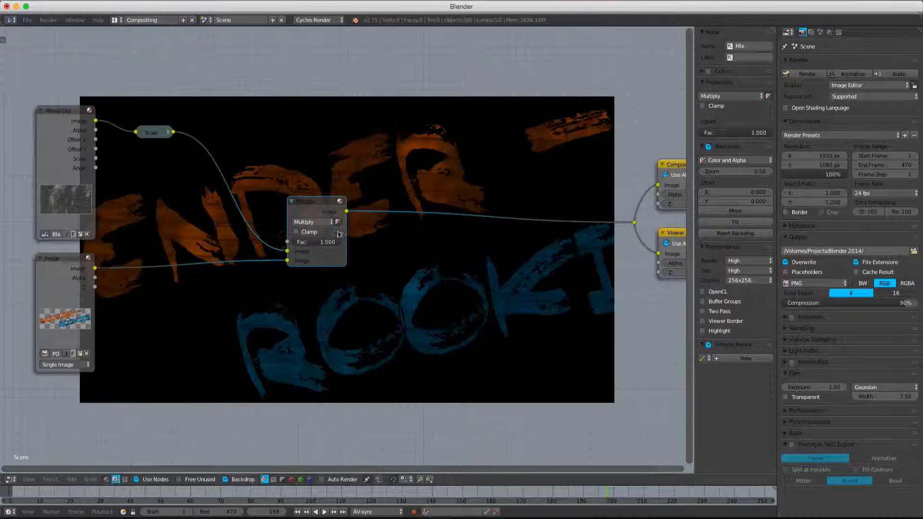
mouse_move(339, 223)
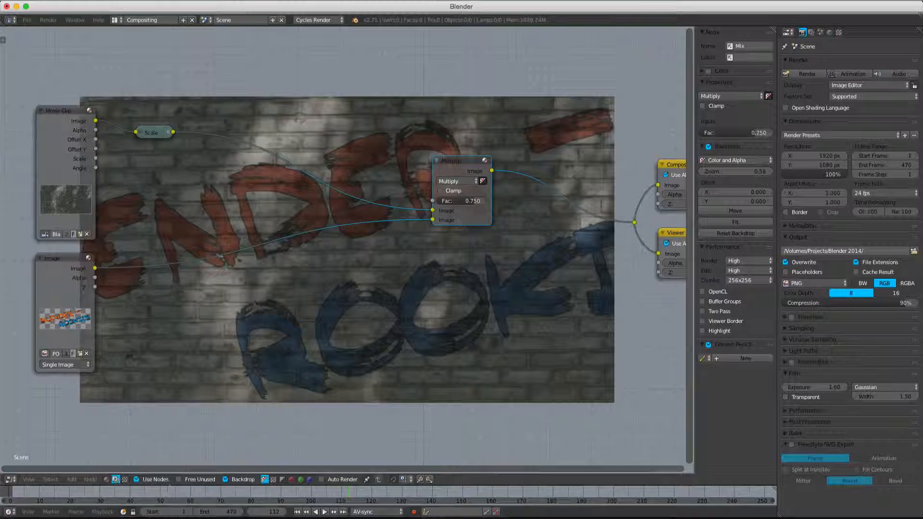
left_click(382, 494)
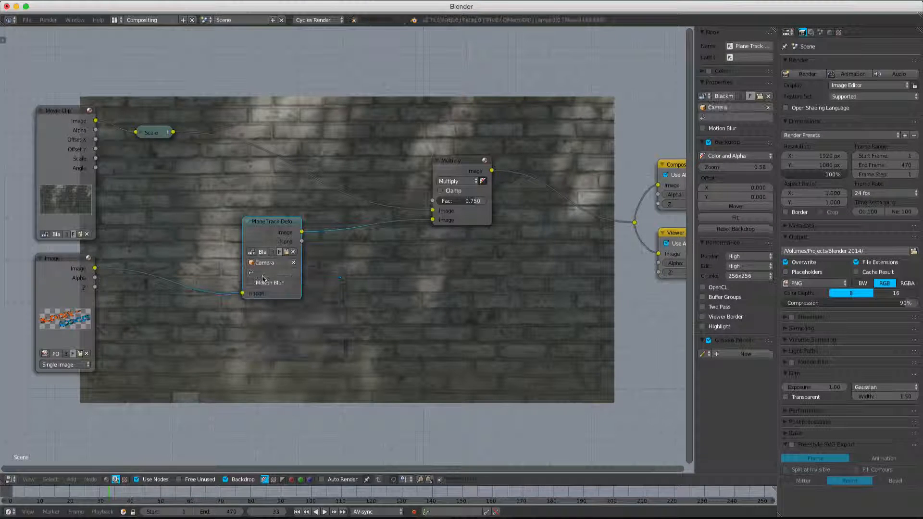
mouse_move(270, 283)
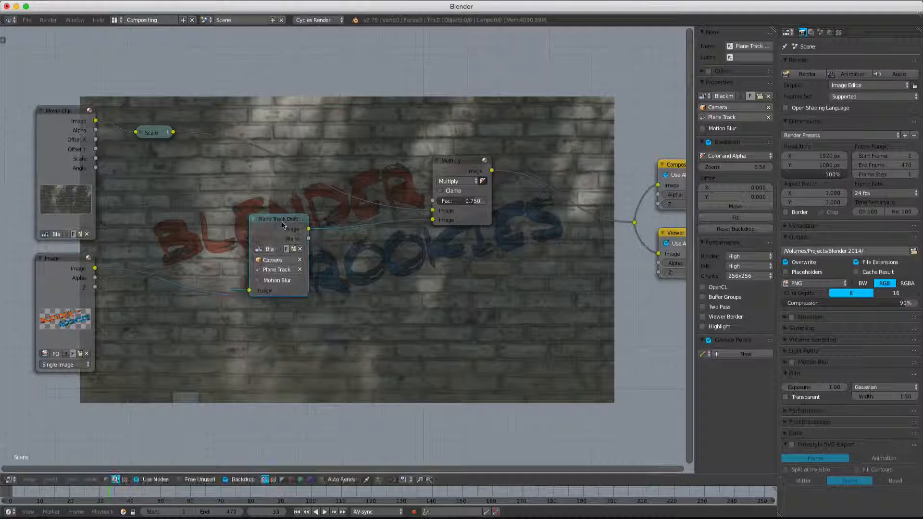
Position the Plane Track Deform node after the image and enable Motion Blur
left_click_drag(281, 218, 239, 218)
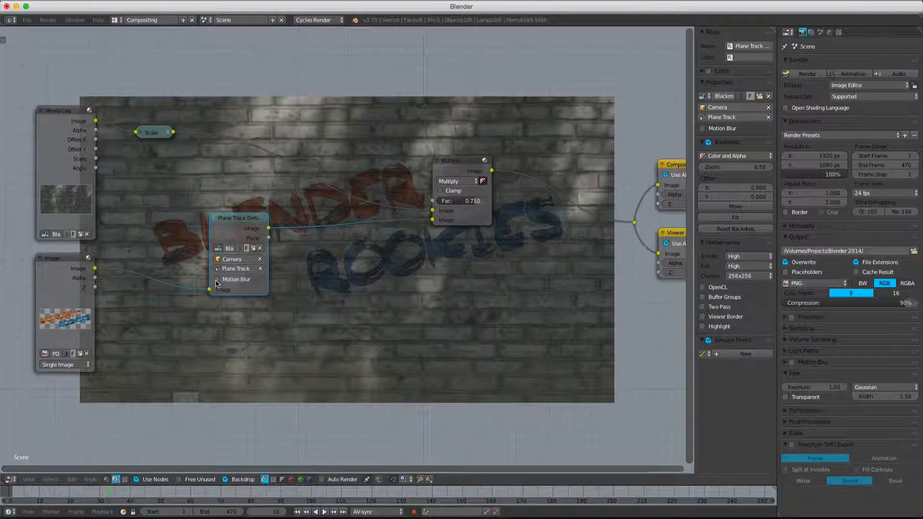
left_click(218, 279)
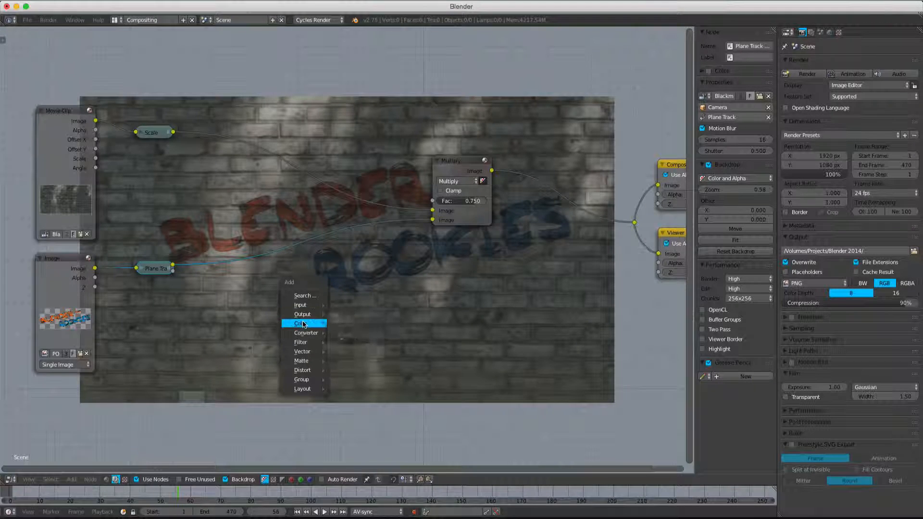
Insert a Color Correction node with Saturation 1.30, Contrast 1.05, Gamma 1.50, Gain 1.10
left_click(302, 323)
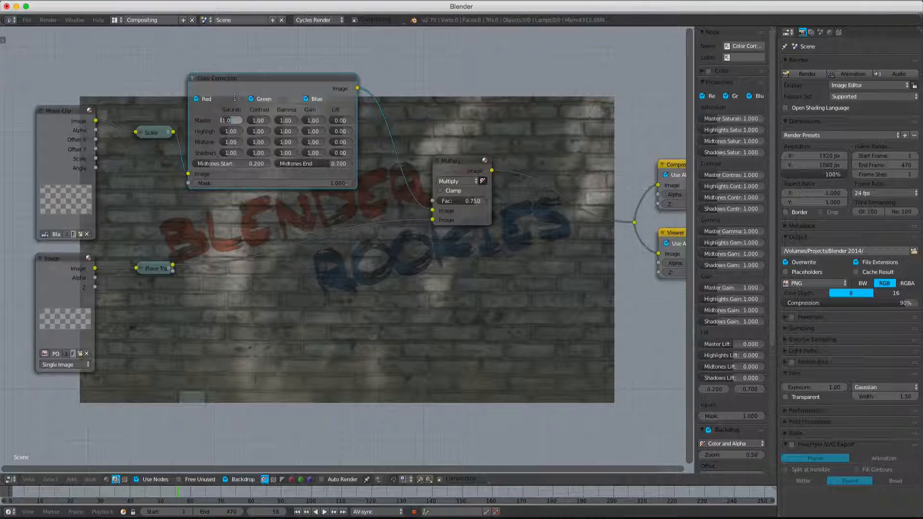
left_click_drag(230, 120, 232, 120)
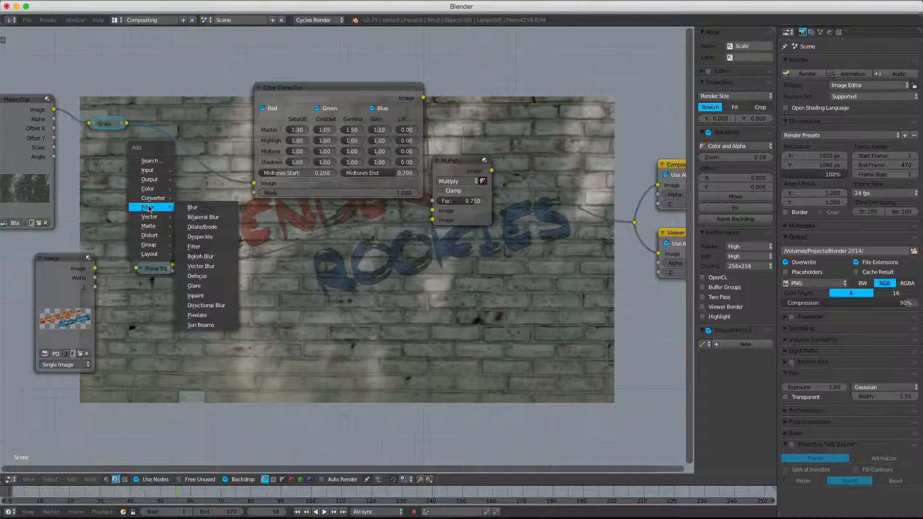
Insert a Filter node set to Sharpen after the Scale node in the footage chain
left_click(193, 246)
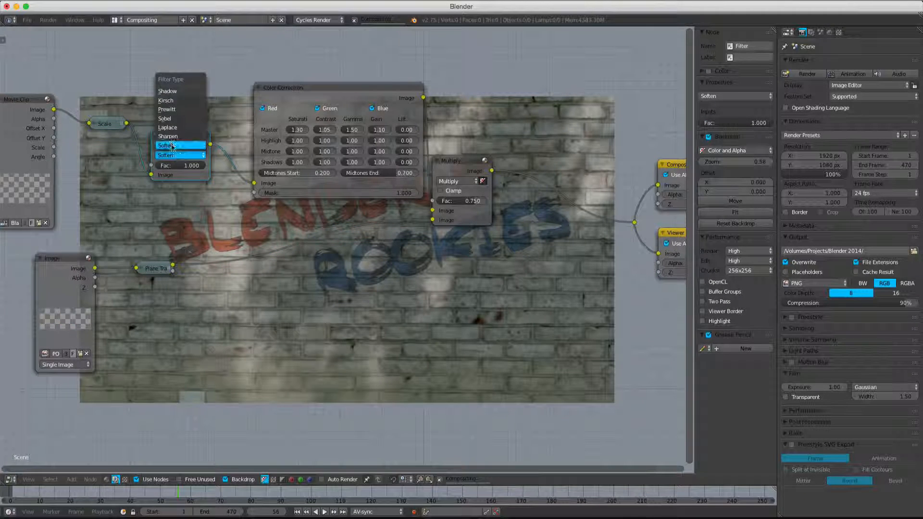
left_click(167, 136)
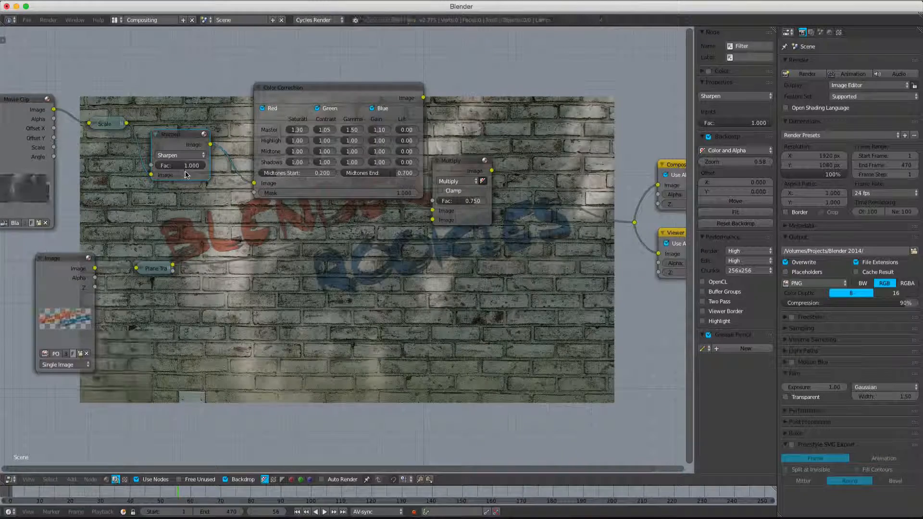
left_click_drag(183, 165, 188, 165)
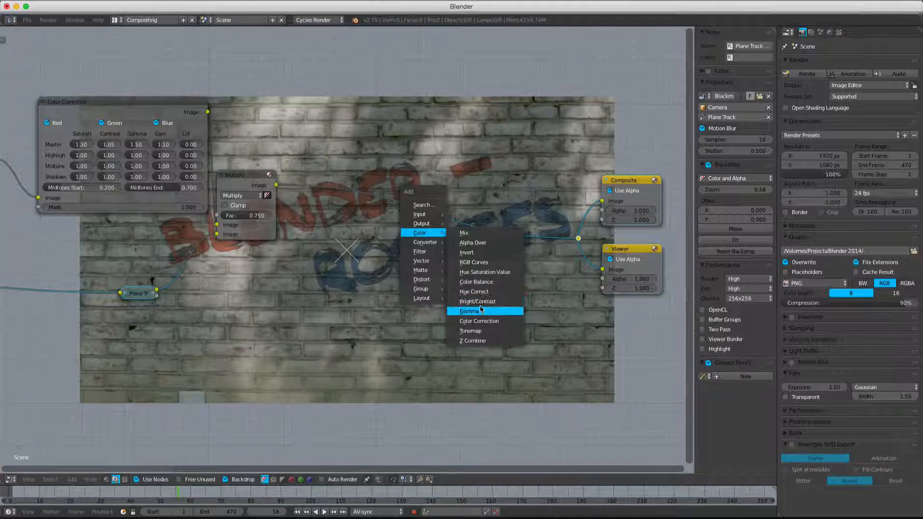
mouse_move(483, 283)
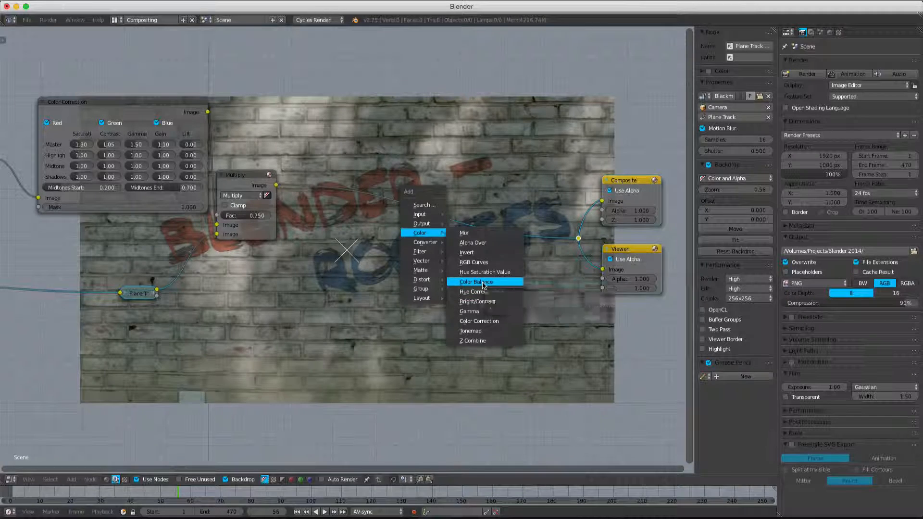
Insert a Lift/Gamma/Gain Color Balance node between the Multiply mix and the outputs
left_click(478, 282)
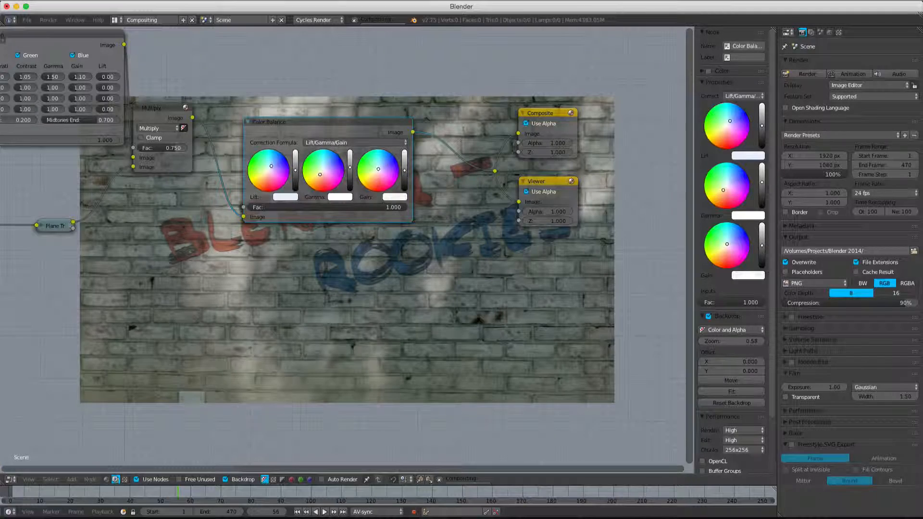
mouse_move(390, 196)
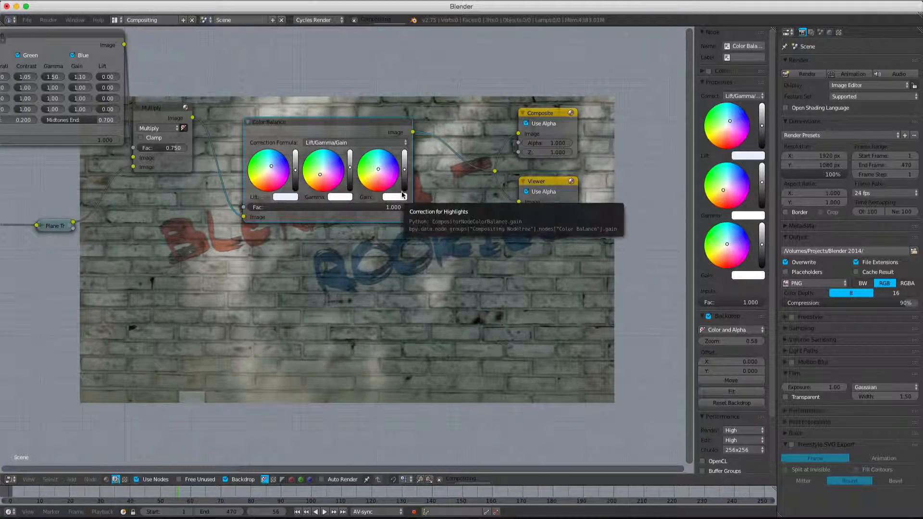